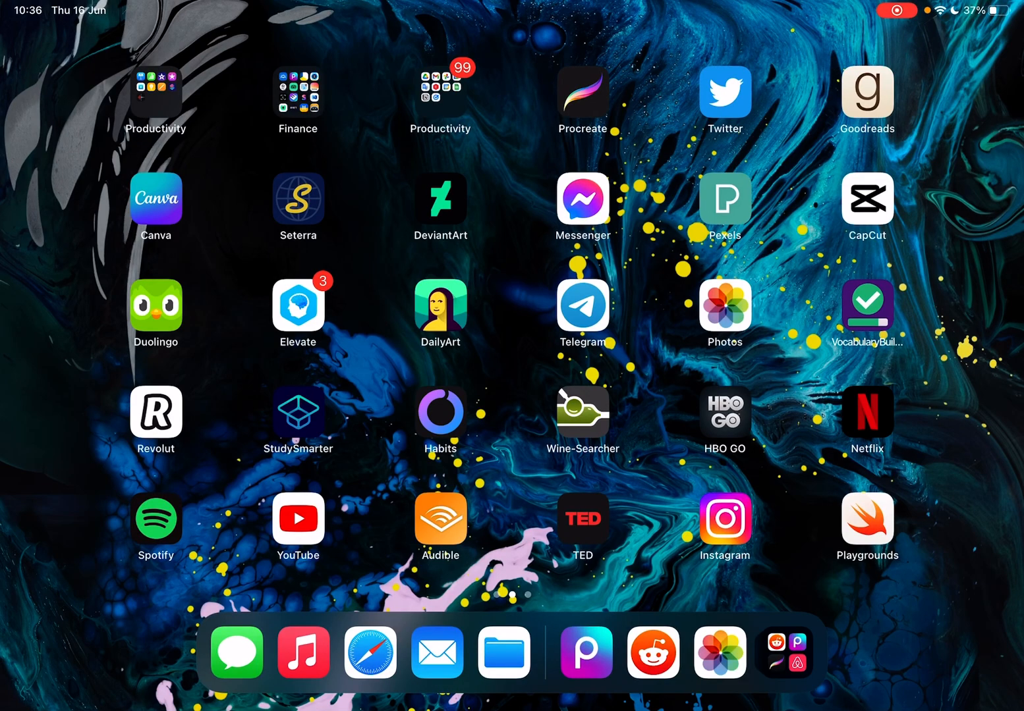
- Launch Picsart from the Finance folder on the iPad home screen
{"action": "left_click", "coordinate": [297, 92]}
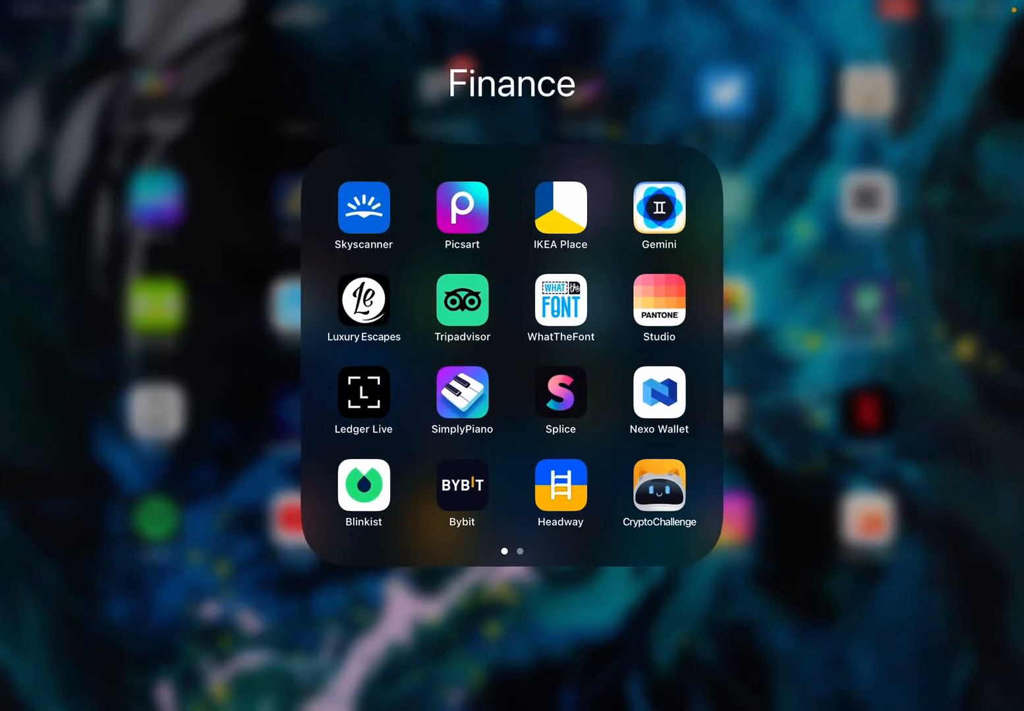
{"action": "left_click", "coordinate": [461, 209]}
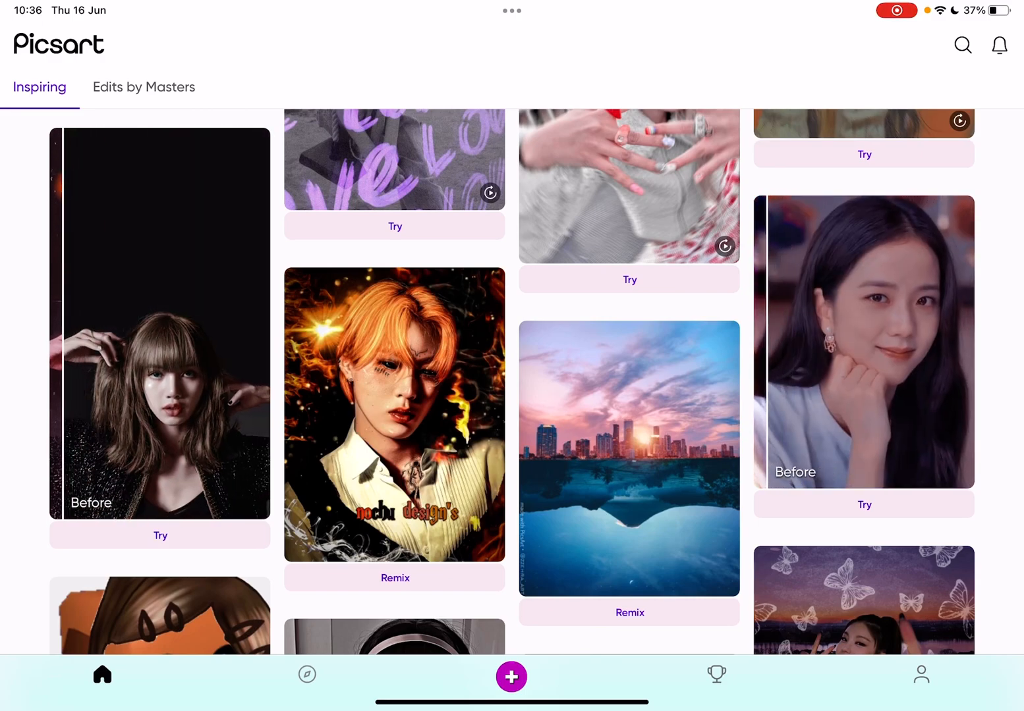
{"action": "scroll", "scroll_direction": "down", "scroll_amount": 3}
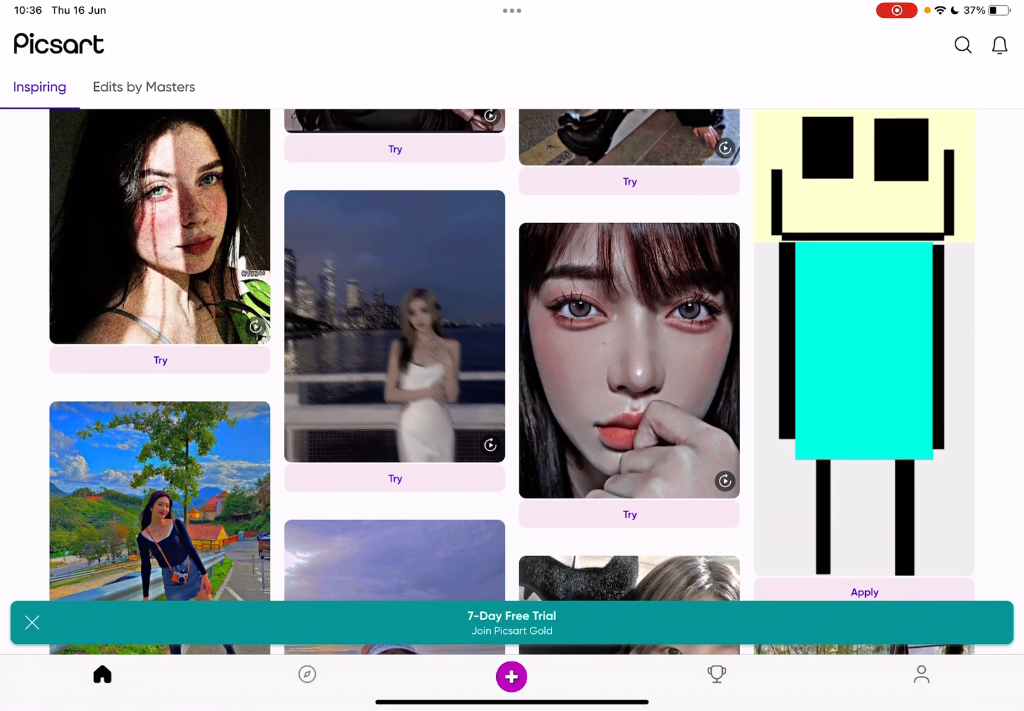
{"action": "scroll", "scroll_direction": "down", "scroll_amount": 3}
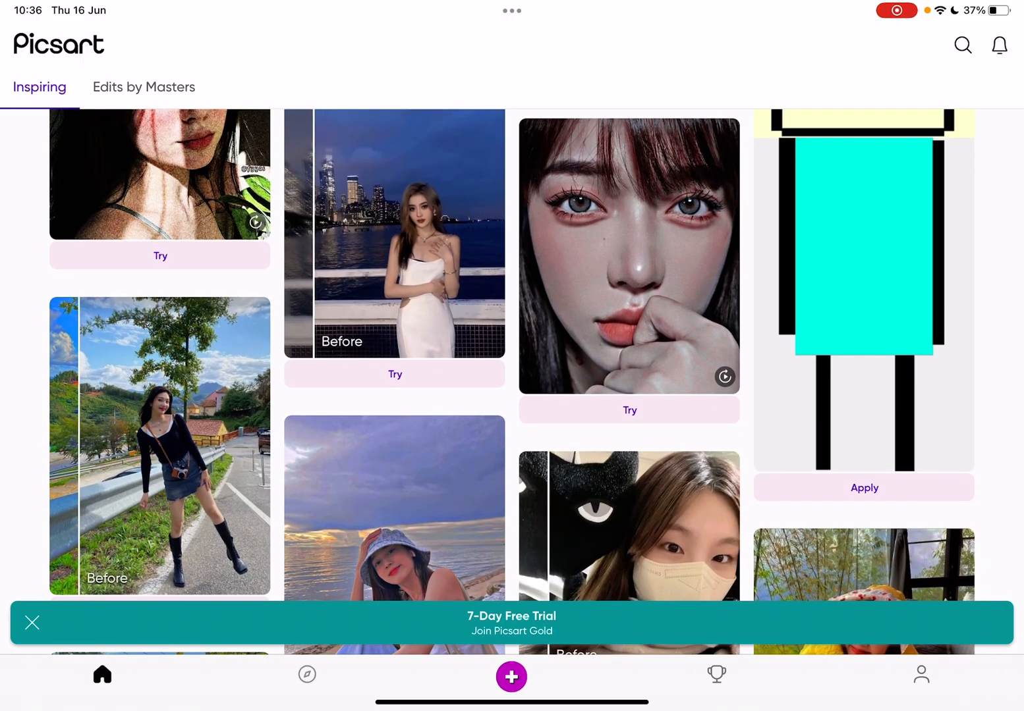
{"action": "scroll", "scroll_direction": "down", "scroll_amount": 3}
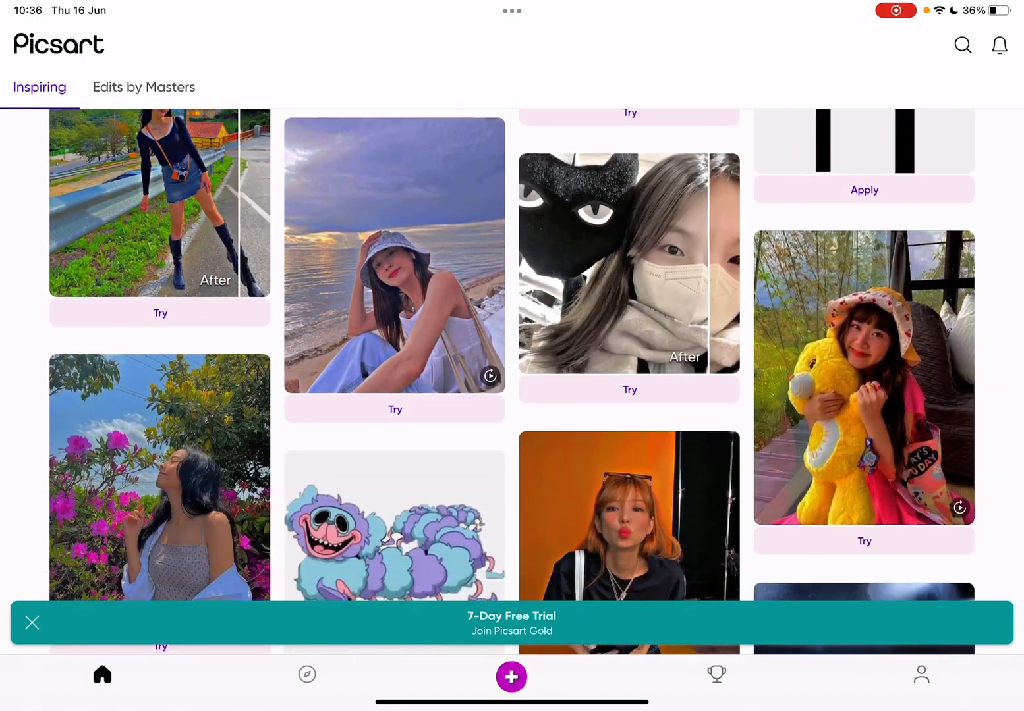
{"action": "scroll", "scroll_direction": "down", "scroll_amount": 3}
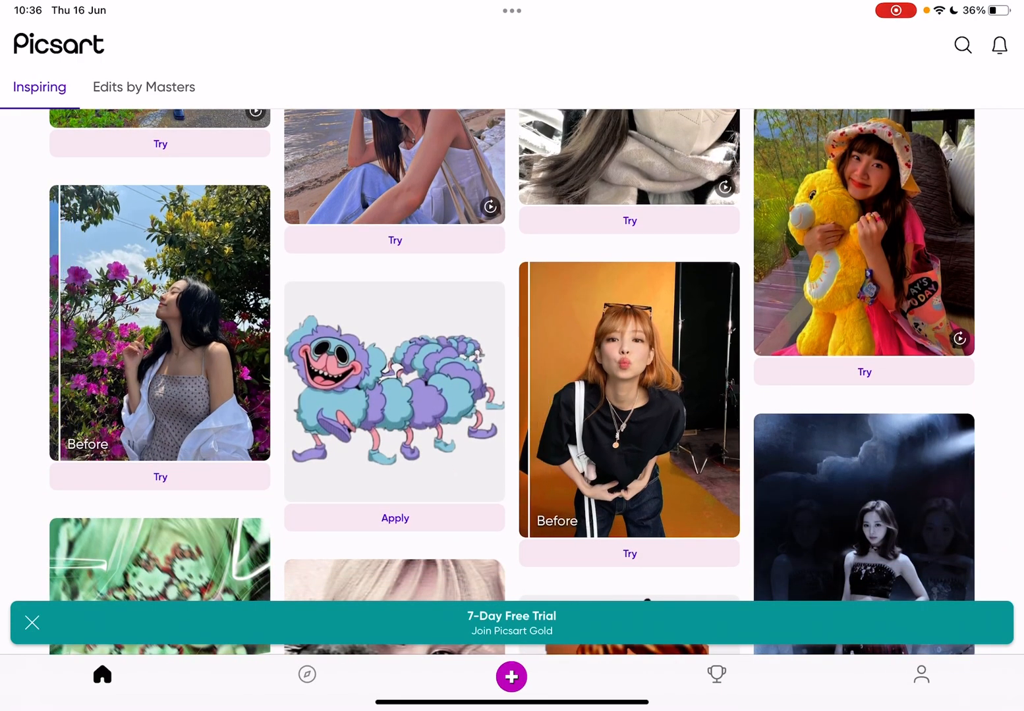
- Start a new edit with the cliffside photo of the standing woman and launch the Clone tool
{"action": "left_click", "coordinate": [511, 677]}
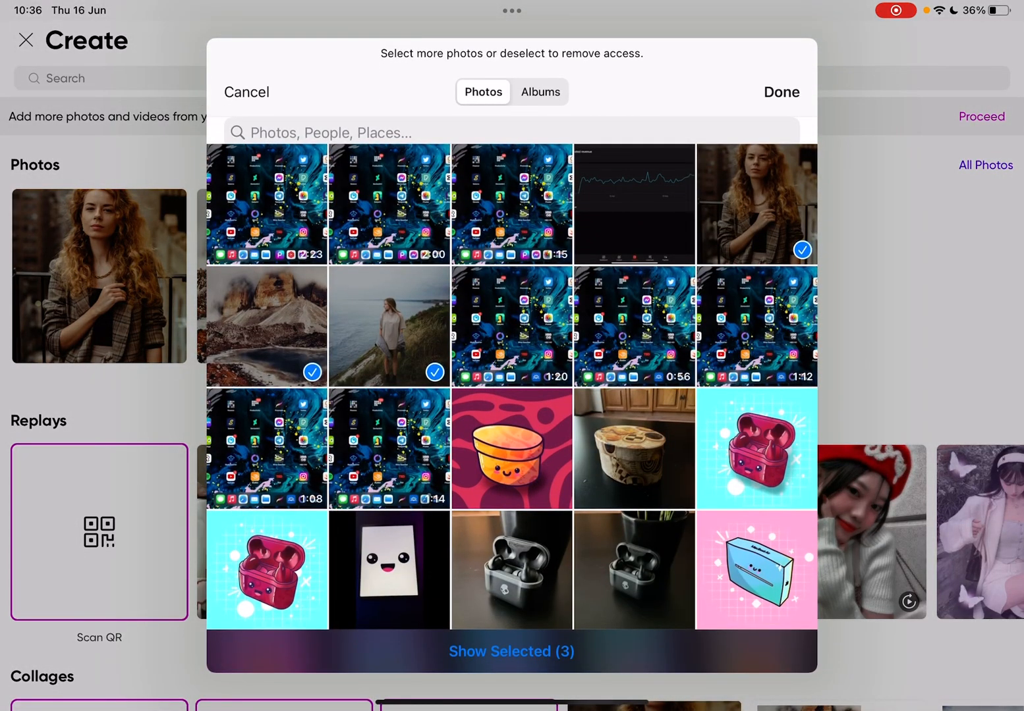
{"action": "left_click", "coordinate": [781, 91]}
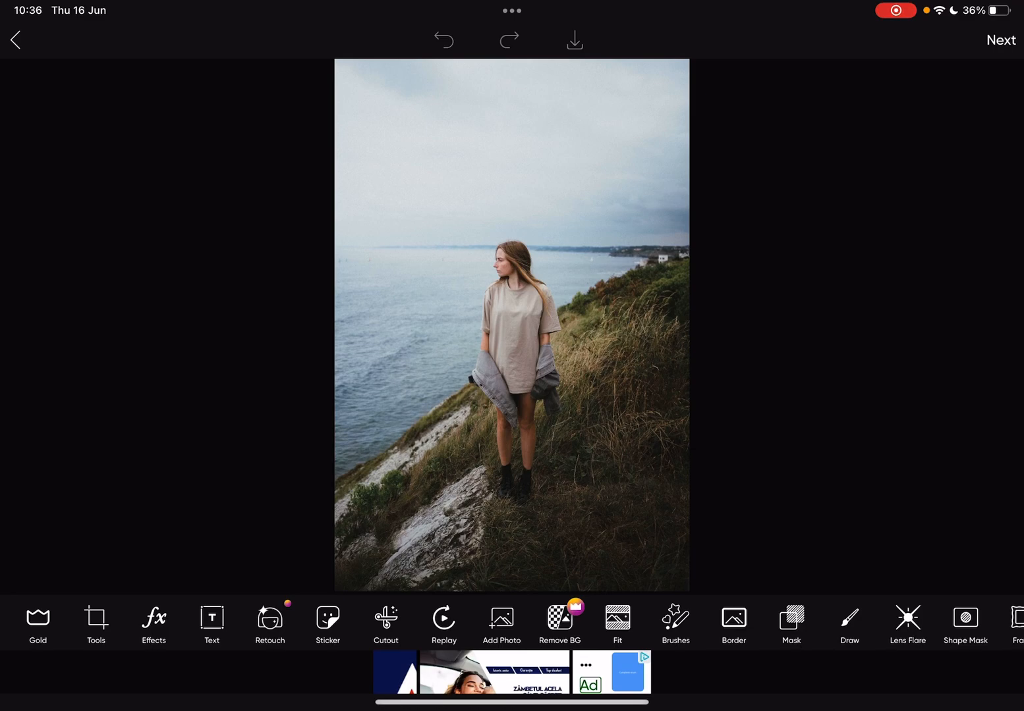
{"action": "left_click", "coordinate": [95, 620]}
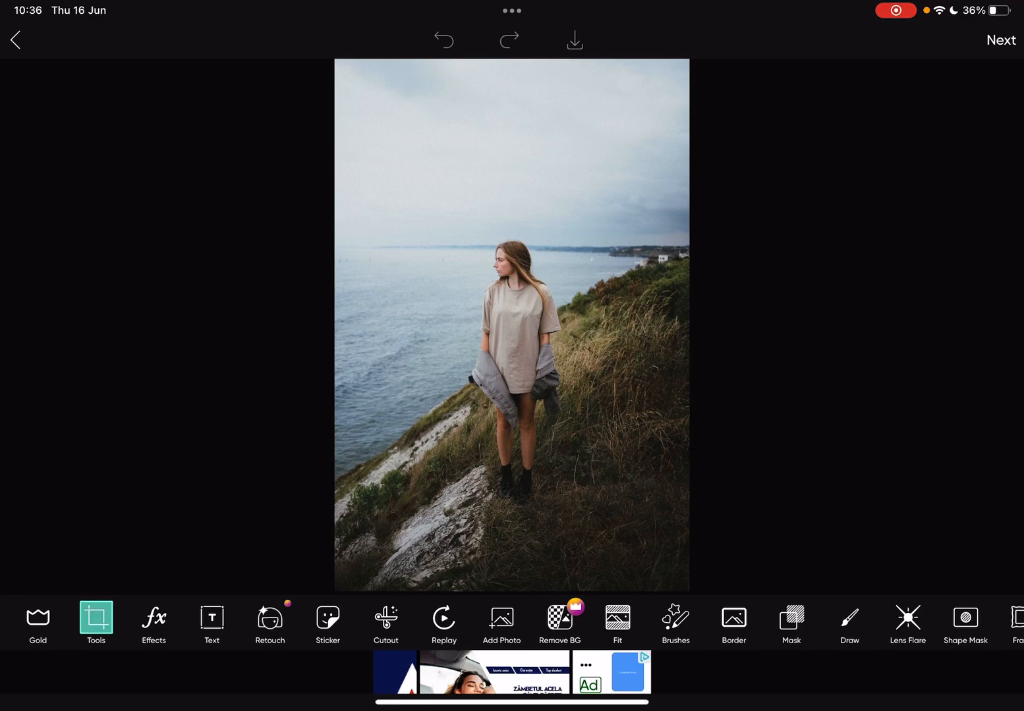
{"action": "left_click", "coordinate": [95, 622]}
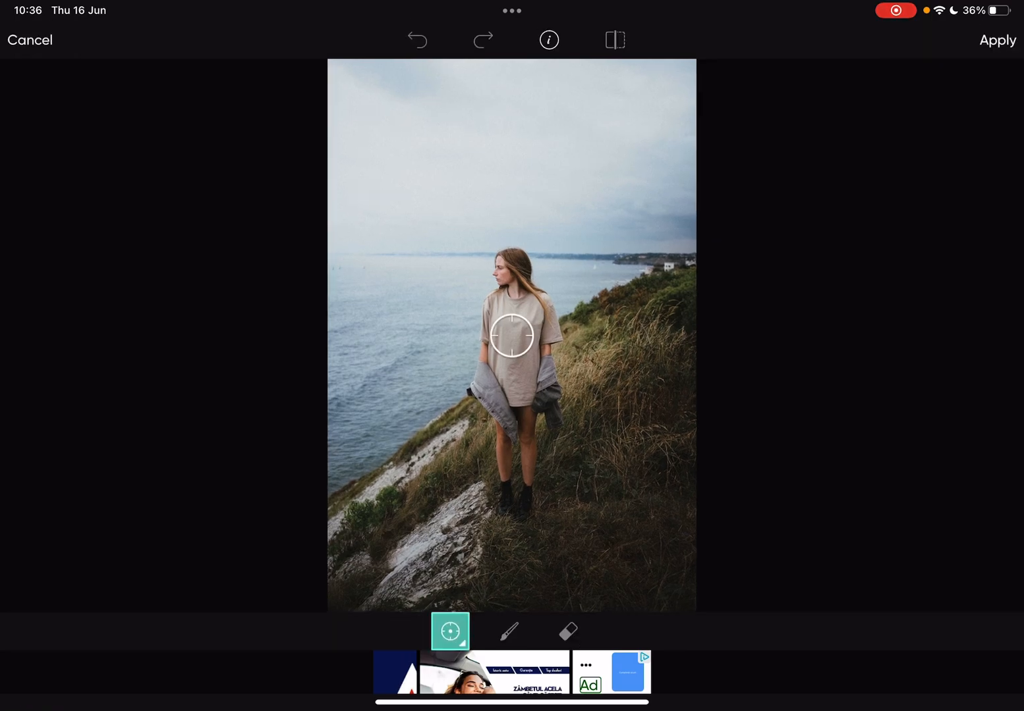
- Set the clone source on the sea horizon at the left edge, then switch to the clone brush
{"action": "left_click_drag", "start_coordinate": [512, 336], "coordinate": [413, 257]}
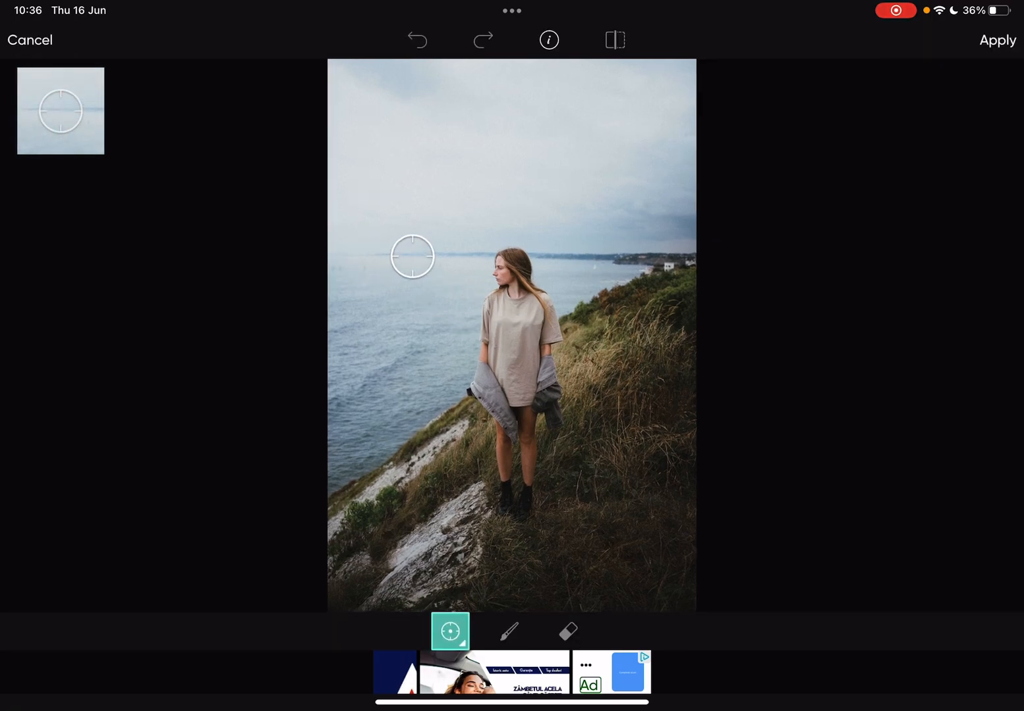
{"action": "left_click_drag", "start_coordinate": [413, 256], "coordinate": [379, 254]}
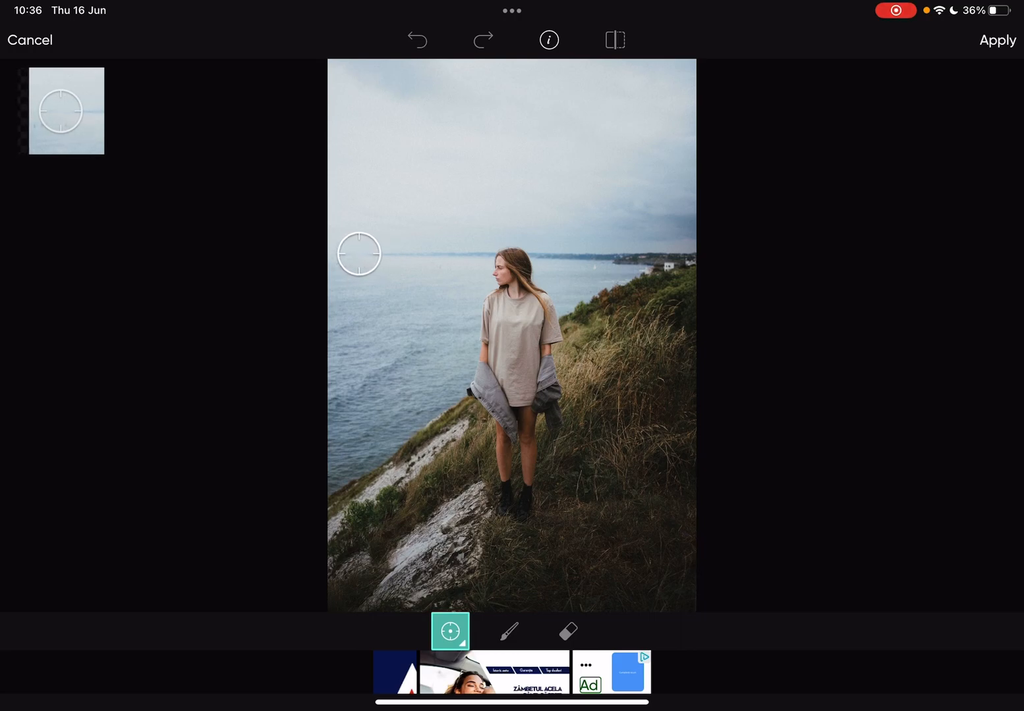
{"action": "left_click", "coordinate": [508, 631]}
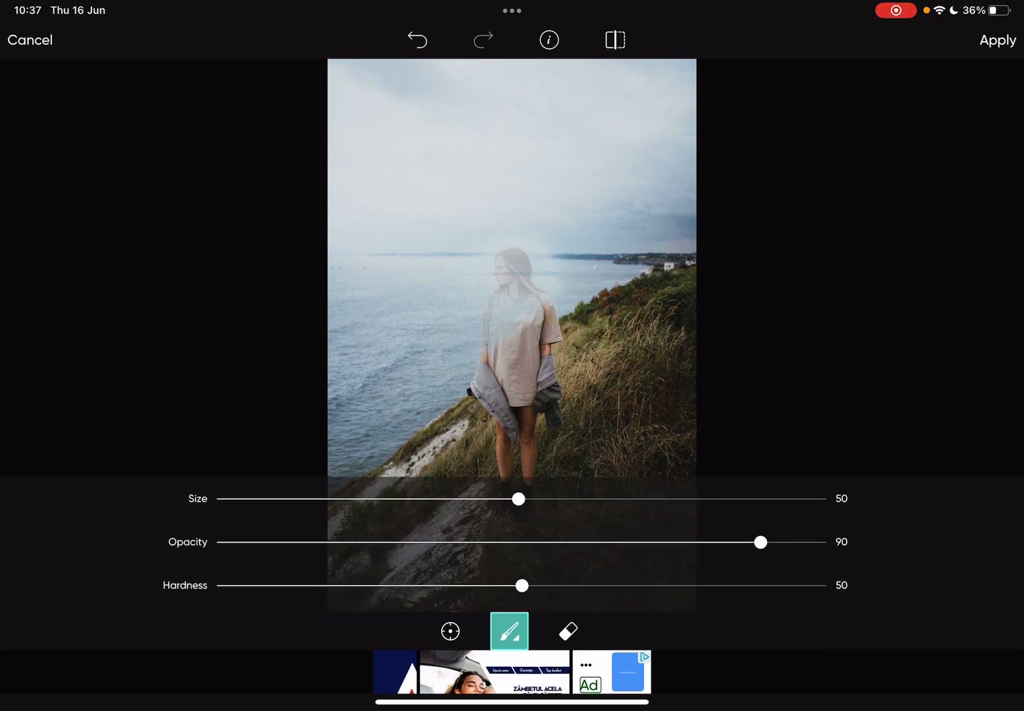
- Raise clone opacity to 100 and paint sky and sea over the woman's head
{"action": "left_click_drag", "start_coordinate": [760, 542], "coordinate": [821, 542]}
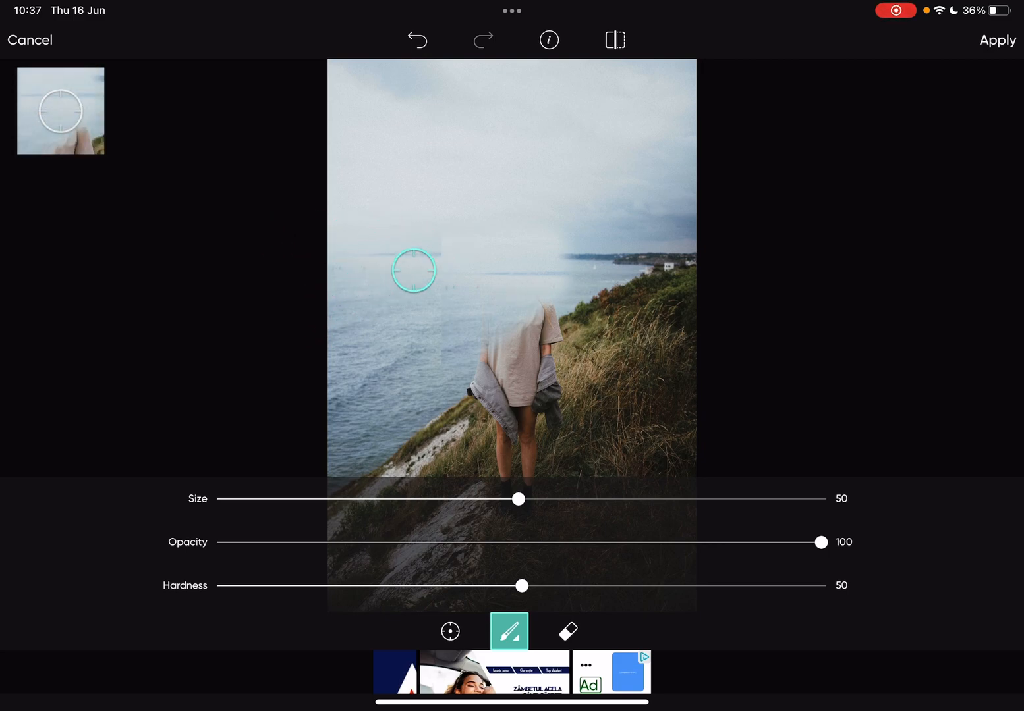
{"action": "left_click_drag", "start_coordinate": [414, 271], "coordinate": [358, 330]}
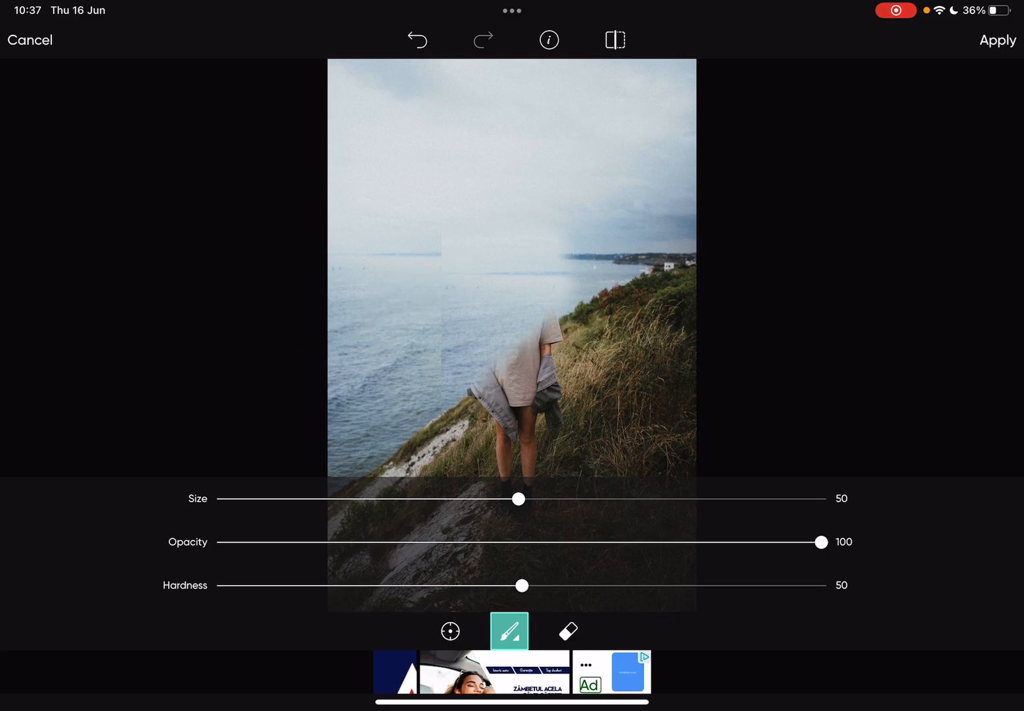
- Pick a grassy coastline source and brush cloned grass over the woman's shoulder and torso
{"action": "left_click", "coordinate": [450, 631]}
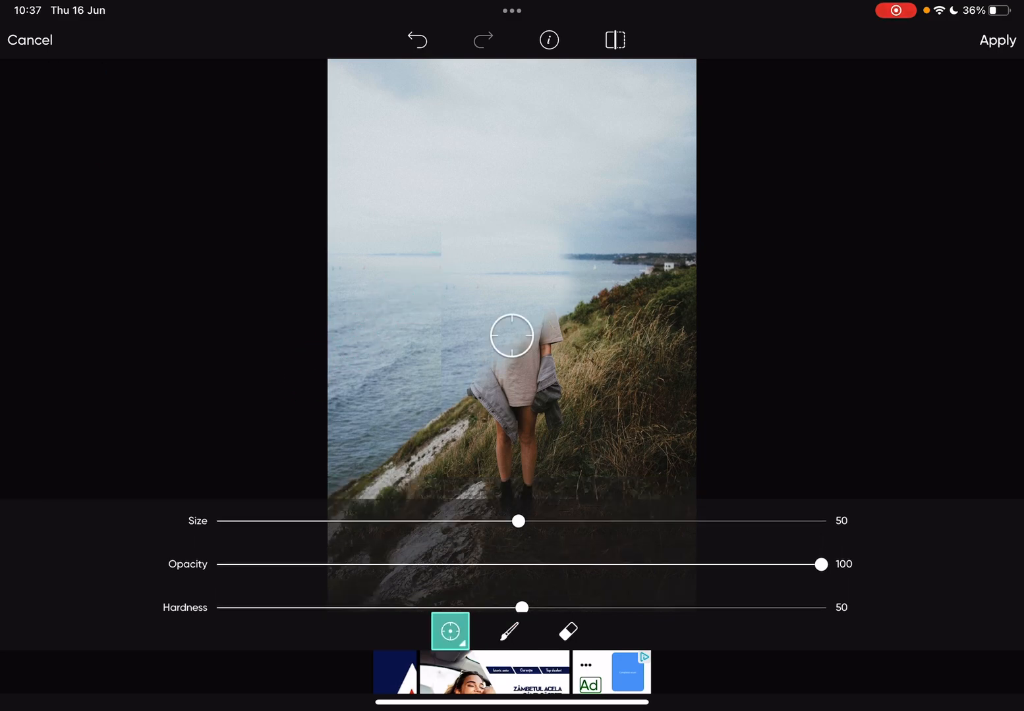
{"action": "left_click", "coordinate": [509, 631]}
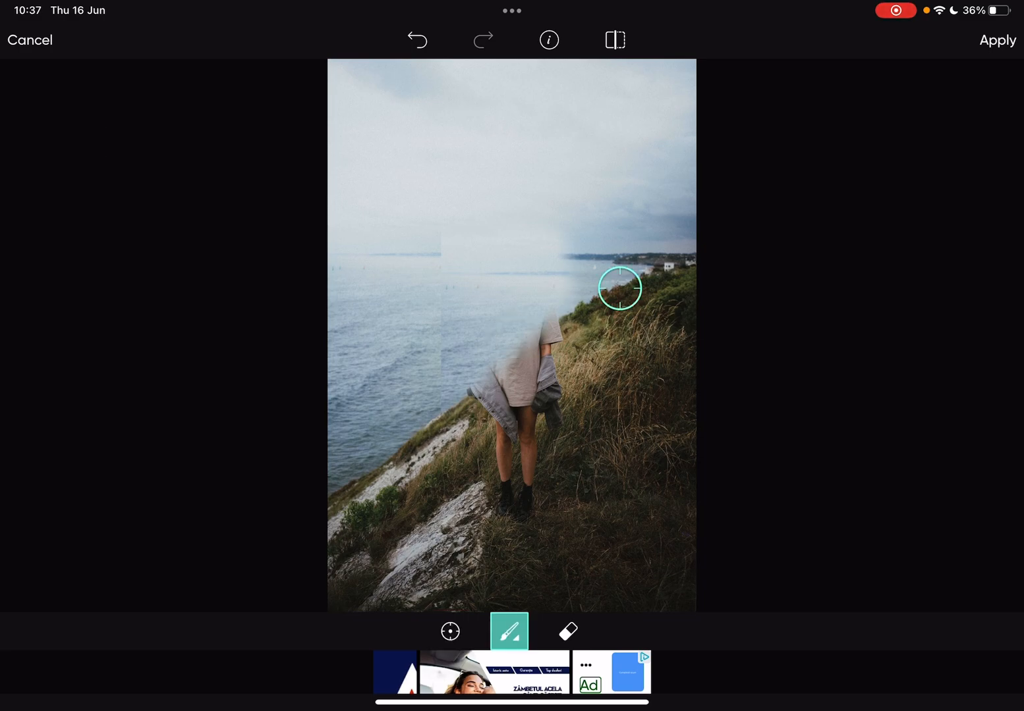
{"action": "left_click_drag", "start_coordinate": [619, 288], "coordinate": [664, 269]}
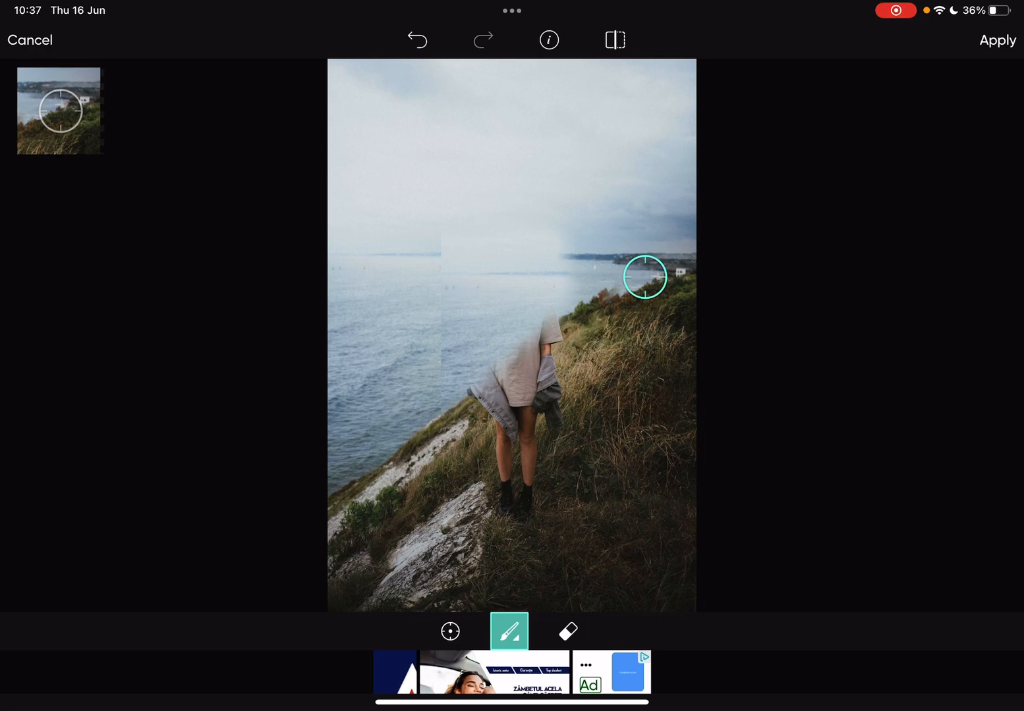
{"action": "left_click_drag", "start_coordinate": [644, 277], "coordinate": [437, 399]}
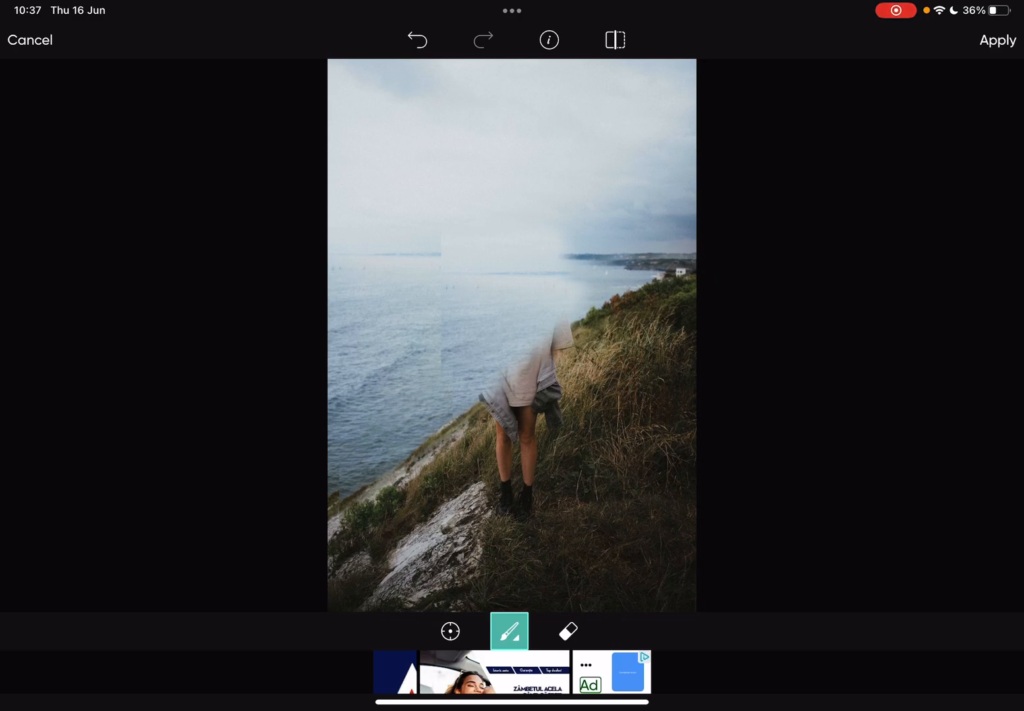
- Reset the source on the hillside, paint grass over the rest of the woman, and pick another source
{"action": "left_click", "coordinate": [450, 630]}
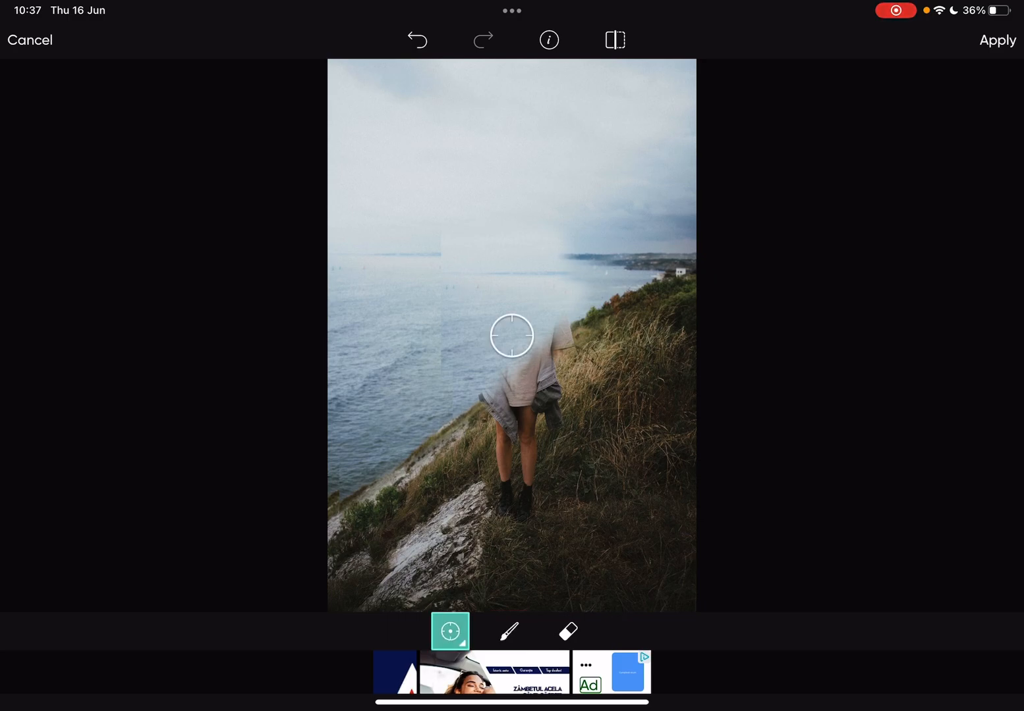
{"action": "left_click", "coordinate": [509, 631]}
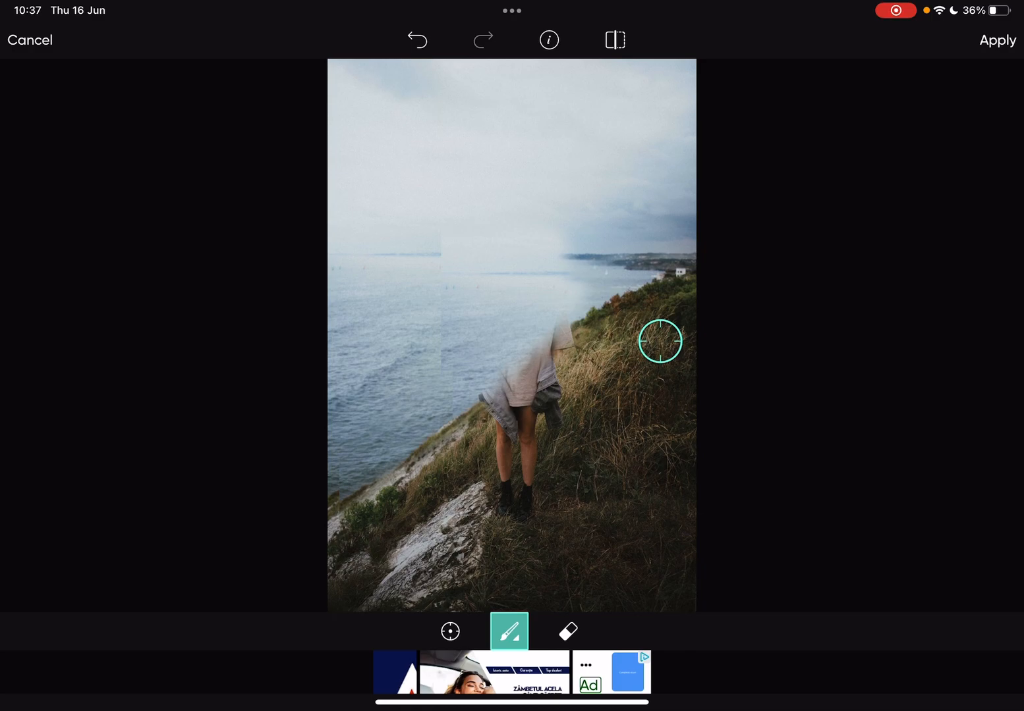
{"action": "left_click_drag", "start_coordinate": [661, 341], "coordinate": [634, 477]}
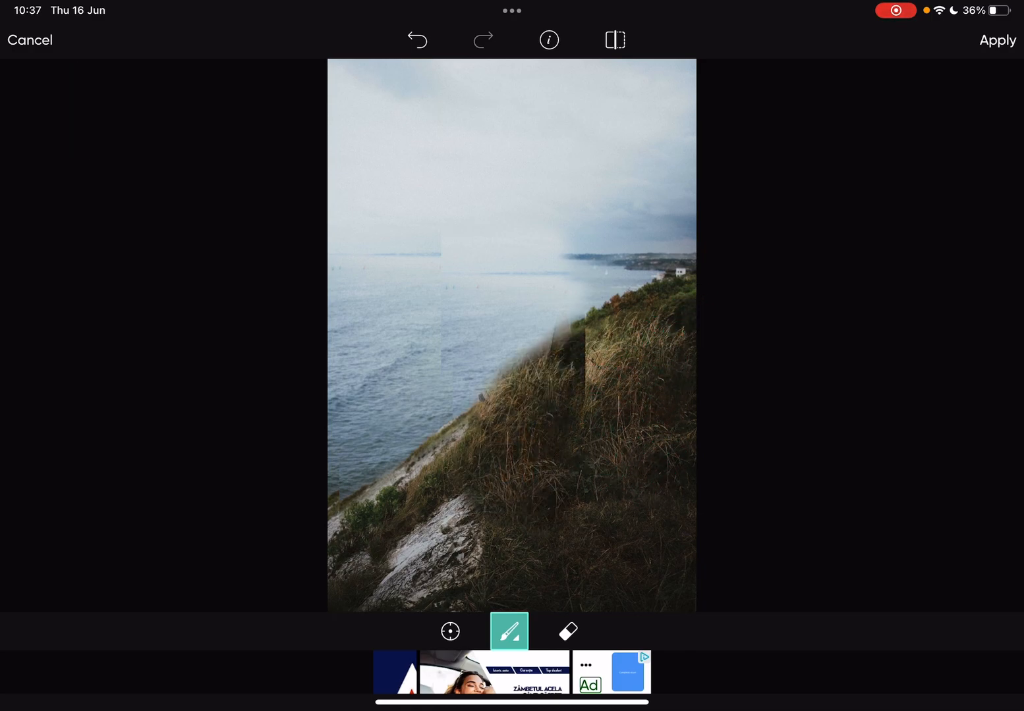
{"action": "left_click", "coordinate": [449, 631]}
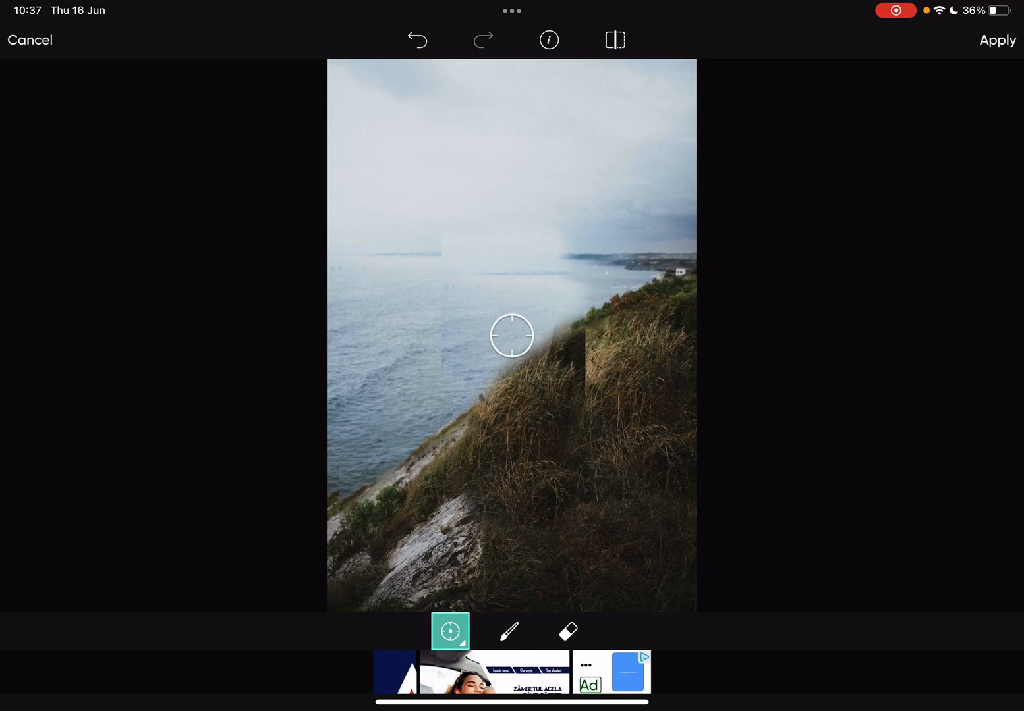
{"action": "left_click", "coordinate": [508, 631]}
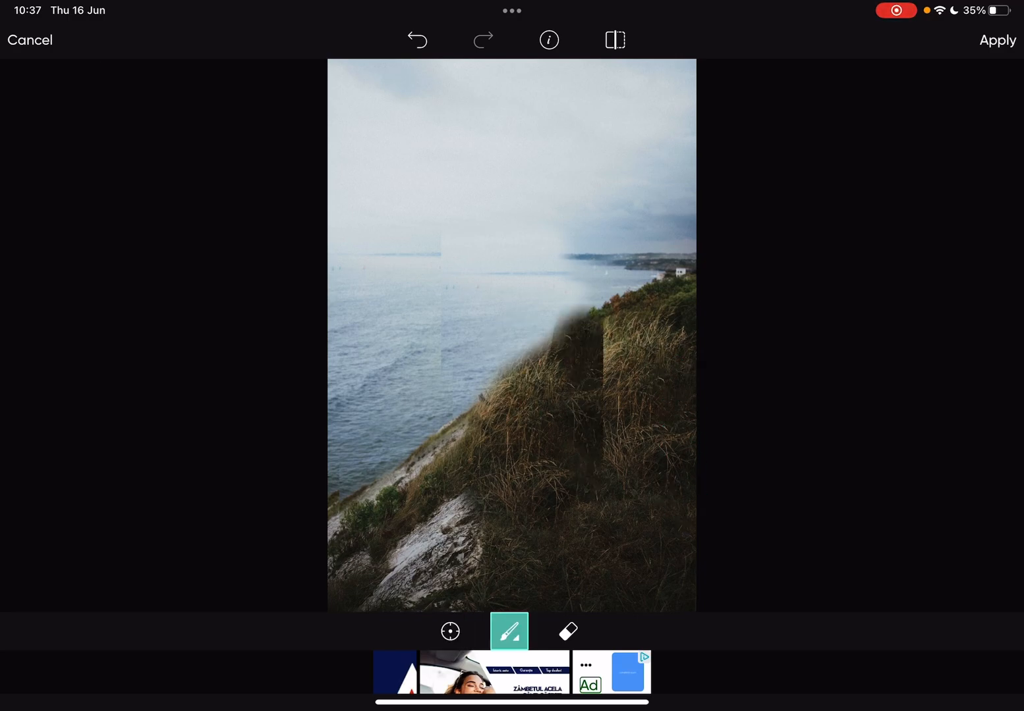